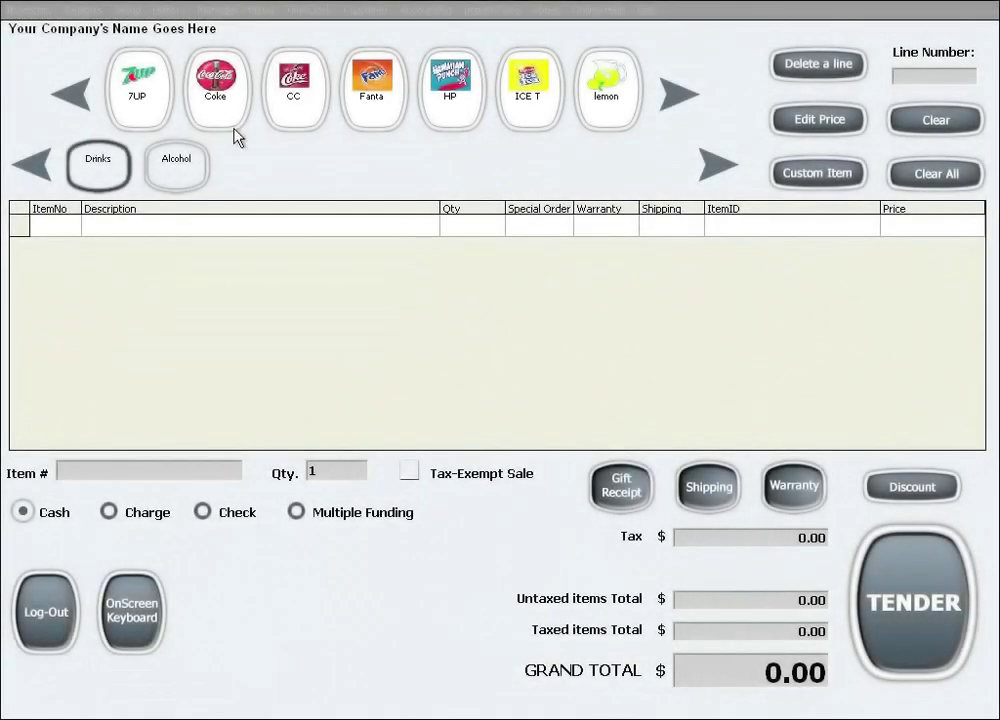
Pull down the Setup menu on the sales screen
left_click(130, 8)
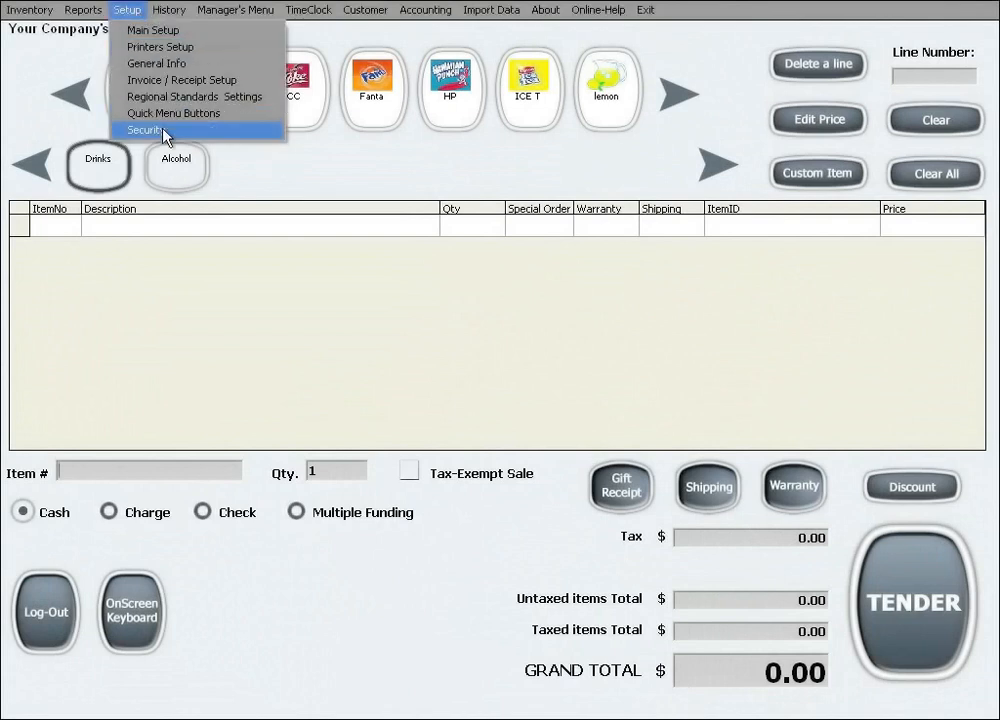
Choose Security to show the administrator password form
left_click(148, 130)
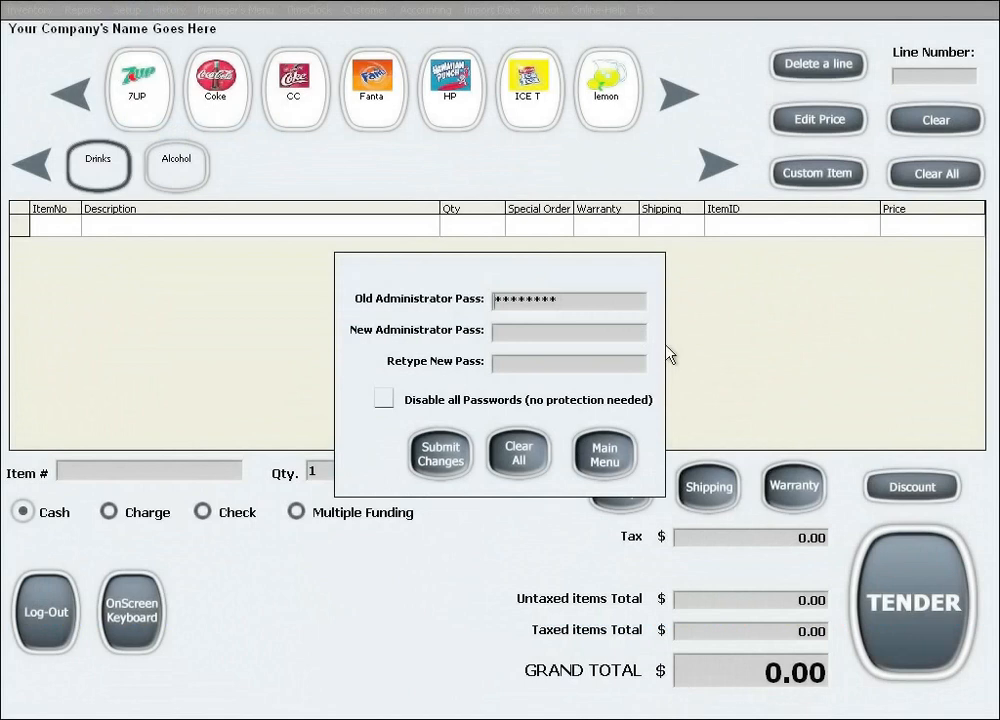
mouse_move(584, 272)
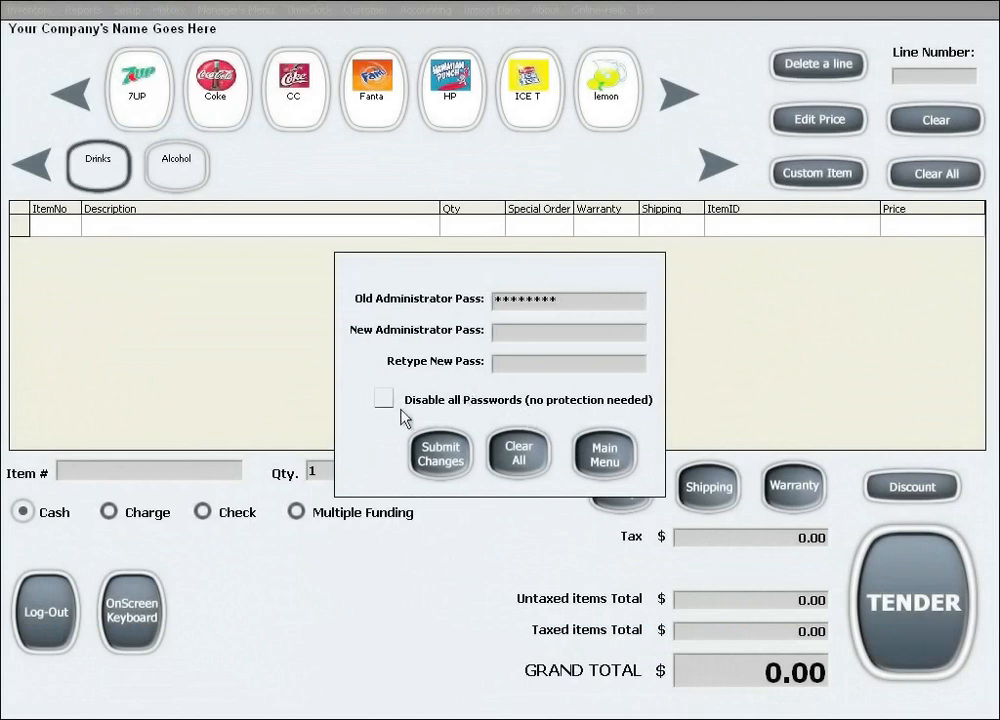
mouse_move(552, 418)
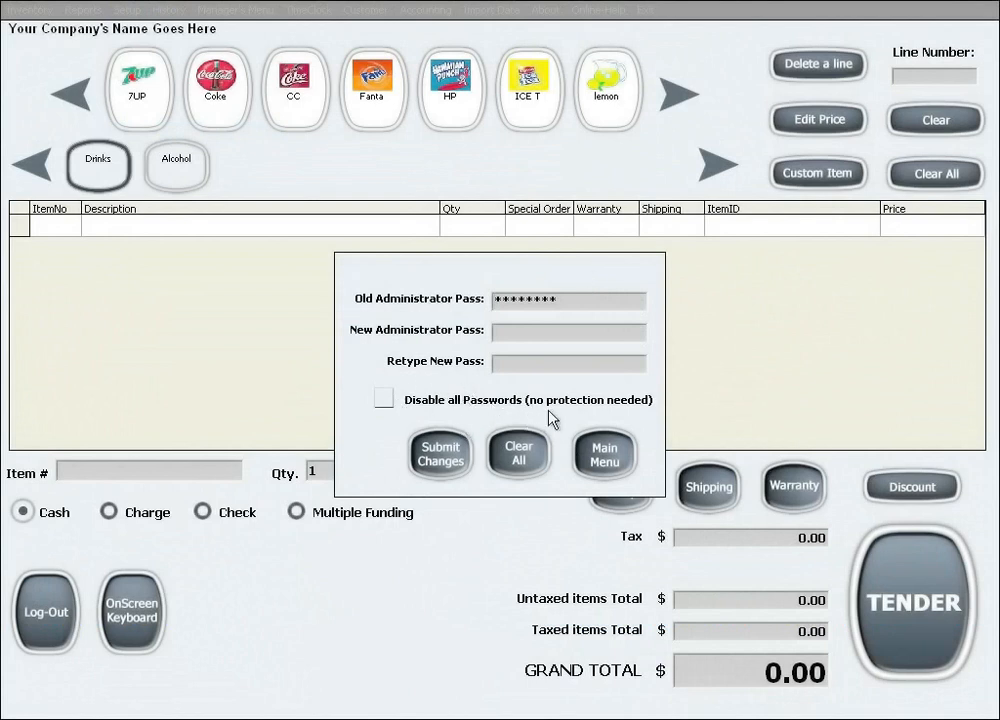
mouse_move(582, 356)
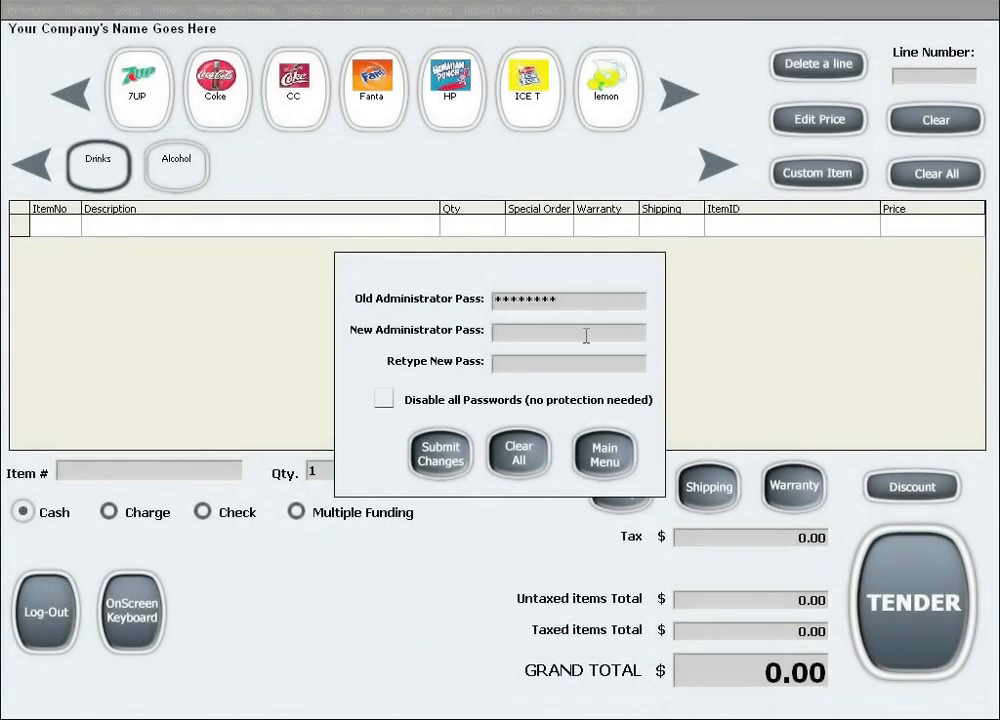
Enter and confirm the new administrator password, submit it and acknowledge the success message
type("***")
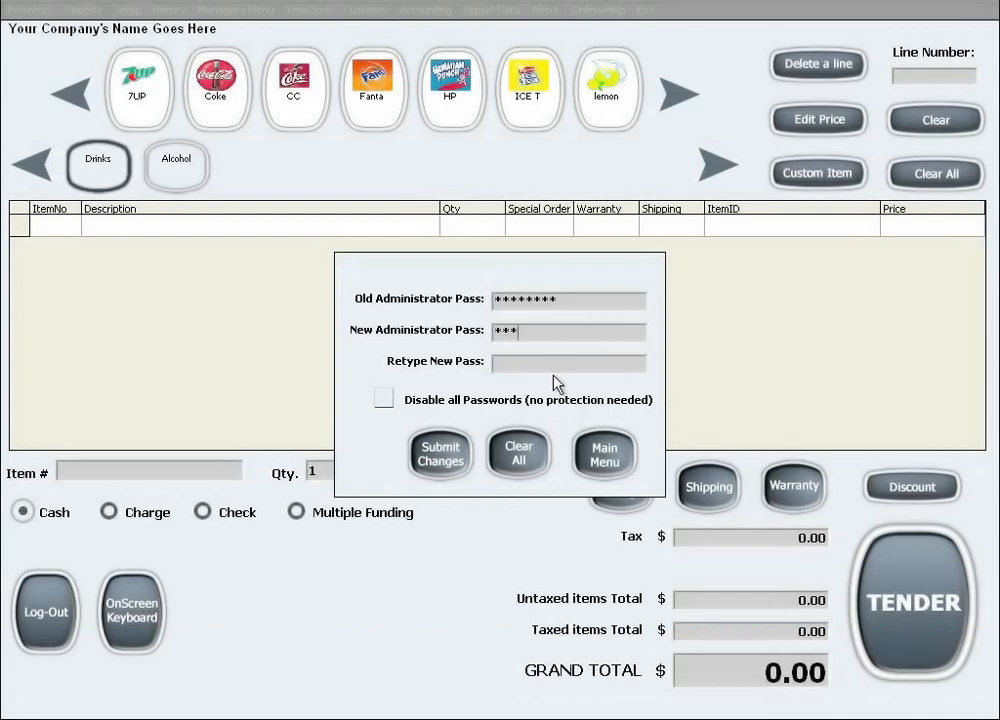
type("**")
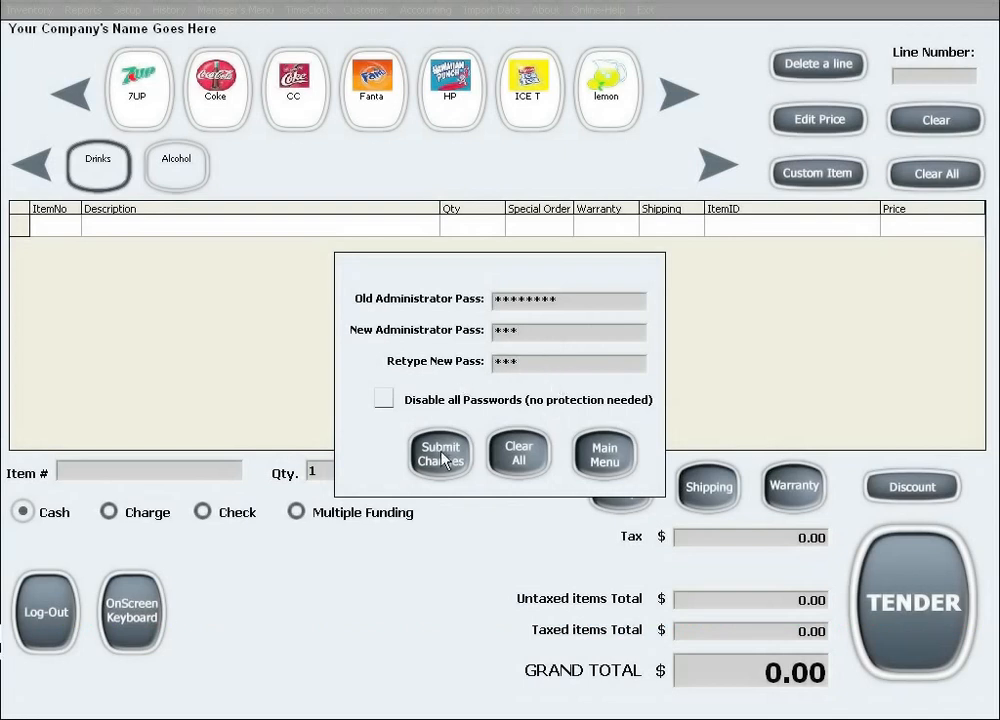
left_click(440, 452)
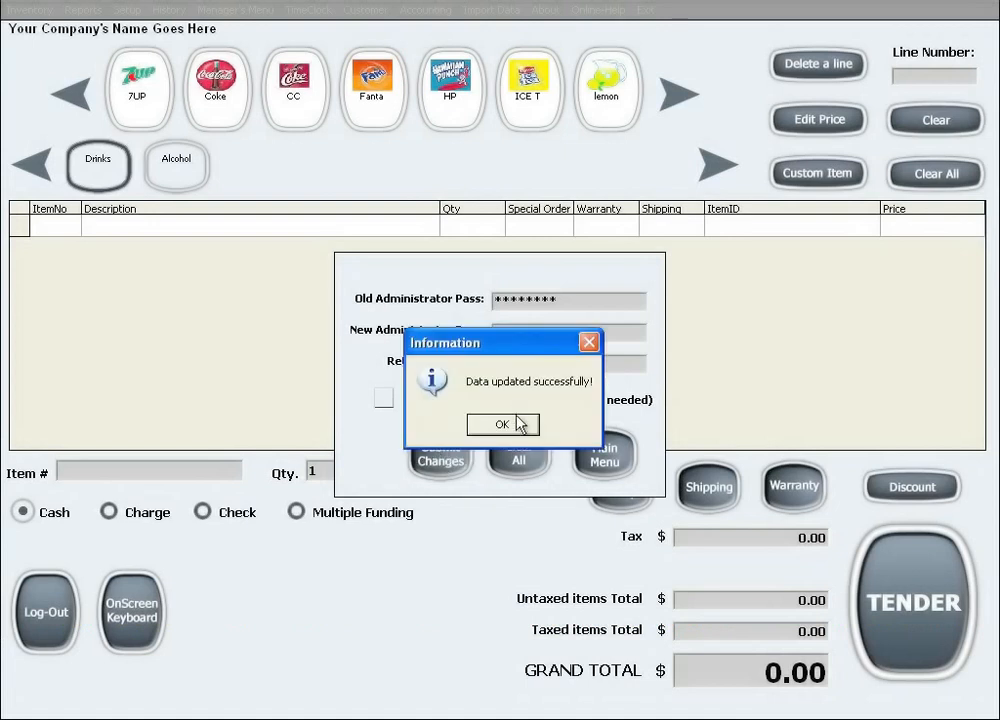
left_click(502, 424)
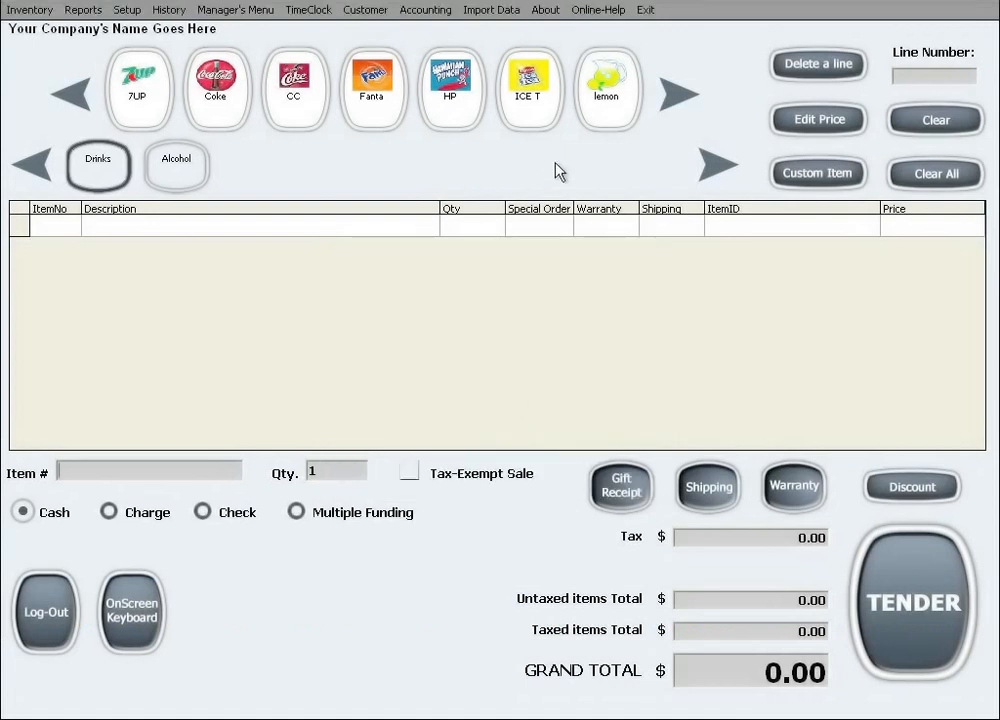
Log out, log back in with the new manager password, and return to the Setup menu
left_click(44, 612)
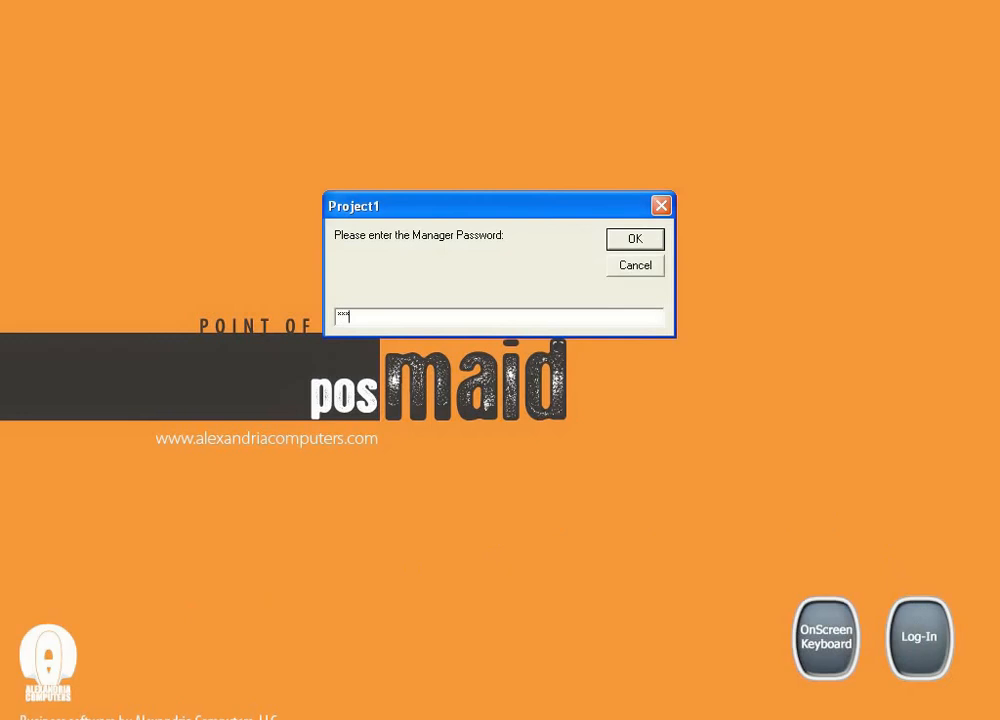
left_click(636, 238)
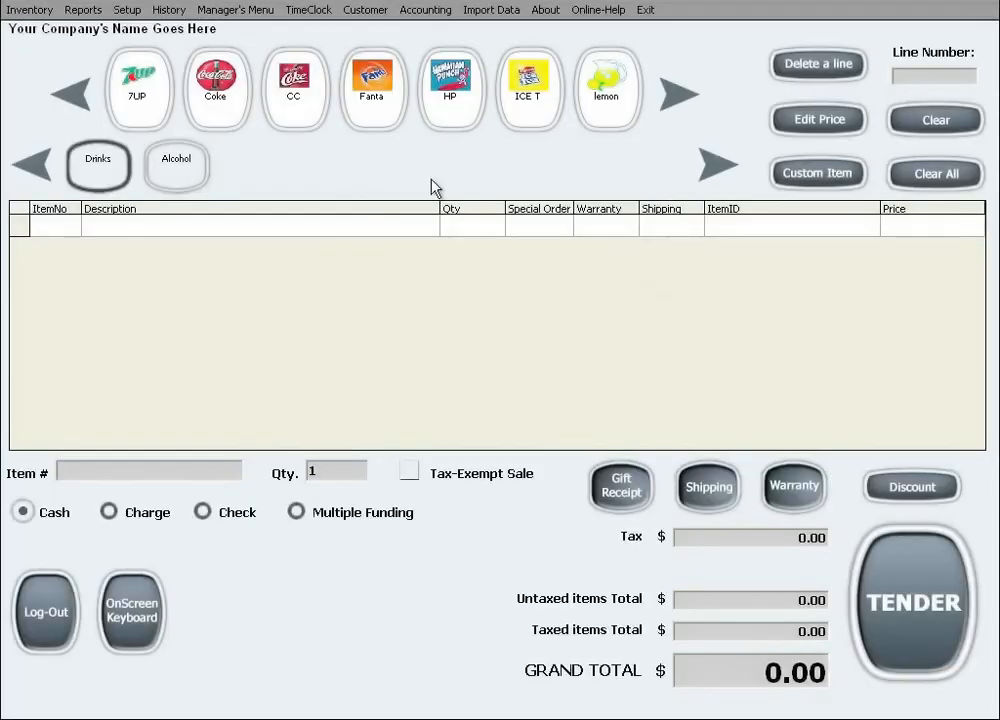
left_click(126, 12)
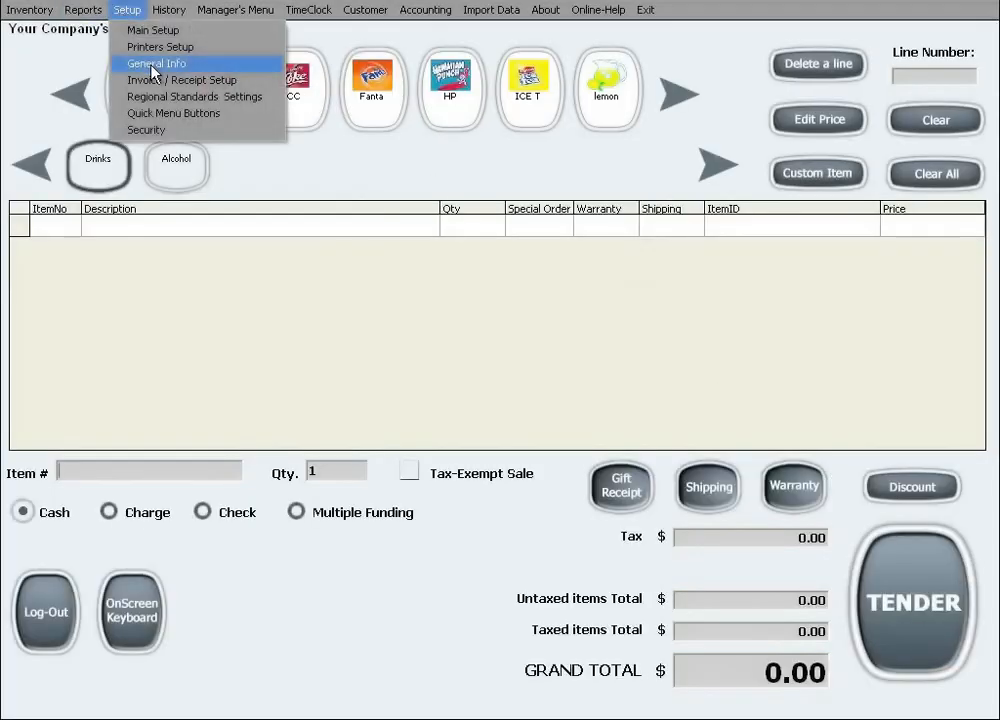
In Security, give the old password, enable 'Disable all Passwords', submit and acknowledge the confirmation
left_click(144, 130)
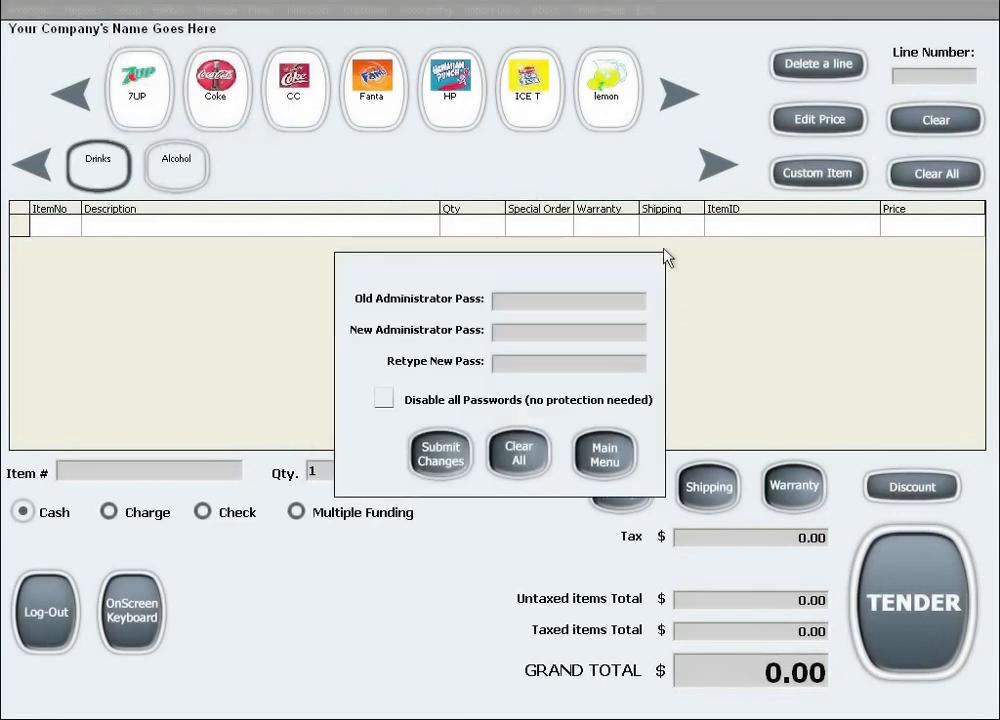
type("***")
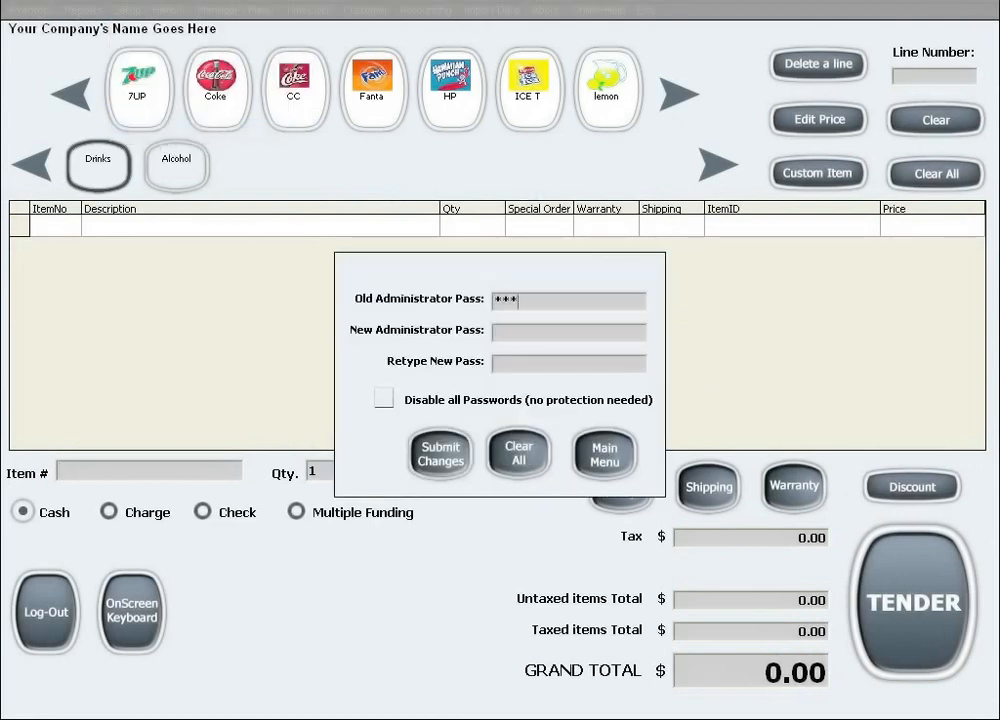
left_click(384, 398)
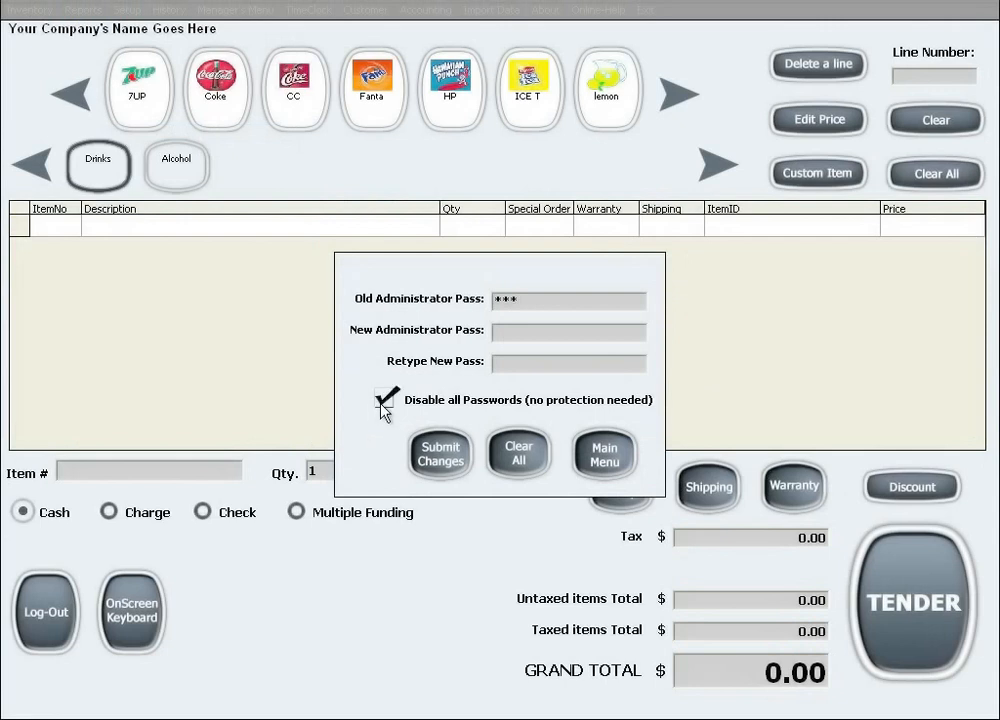
left_click(438, 452)
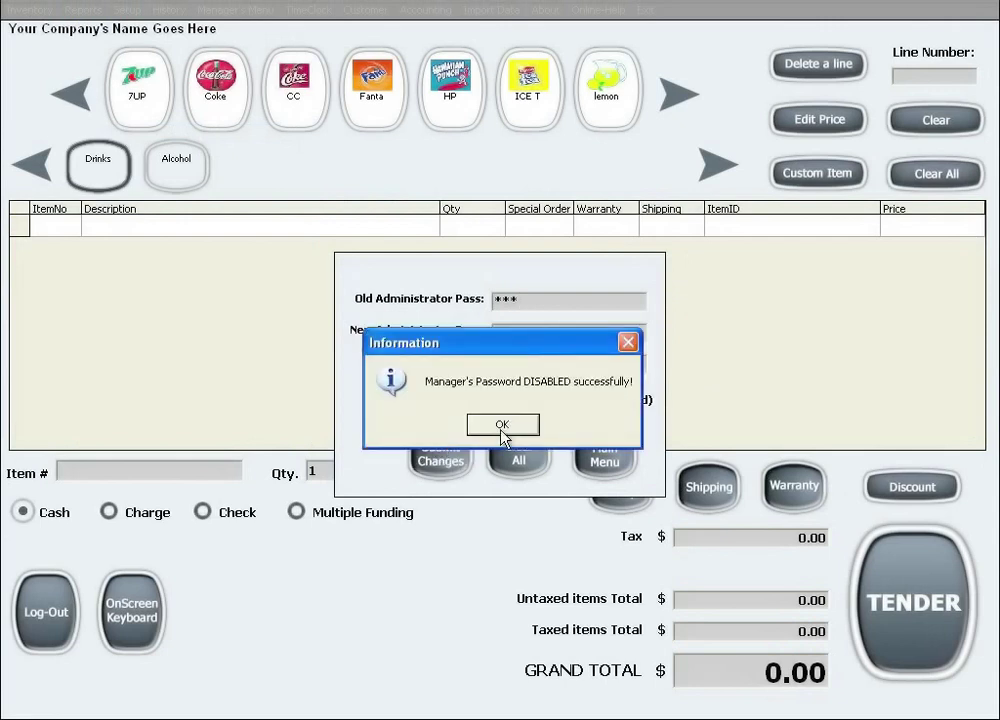
left_click(502, 424)
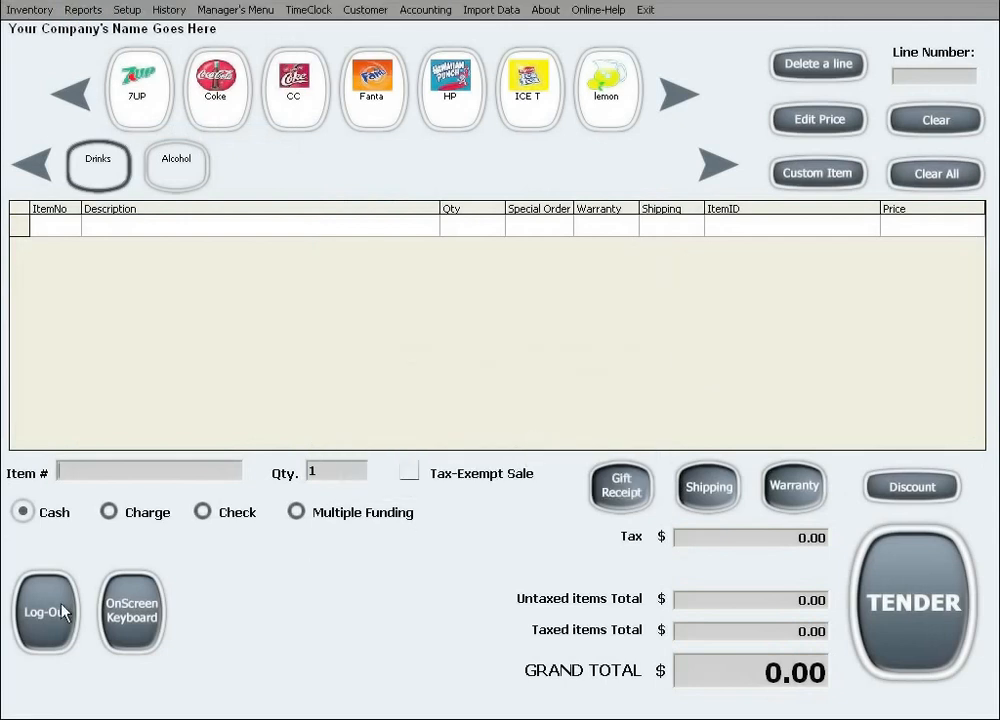
mouse_move(868, 500)
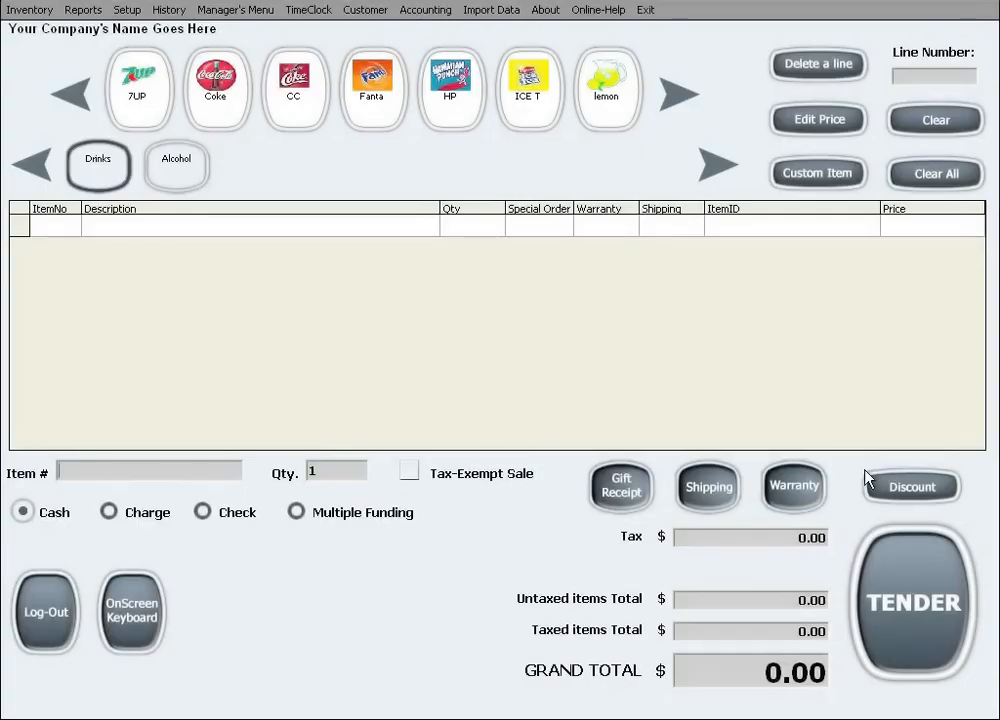
mouse_move(860, 384)
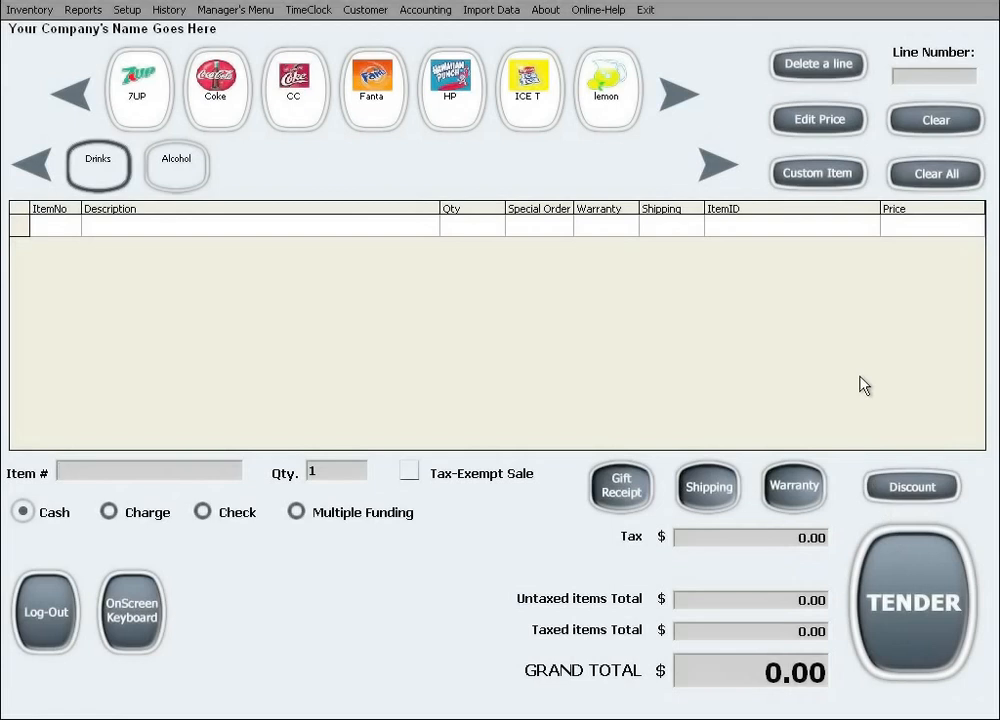